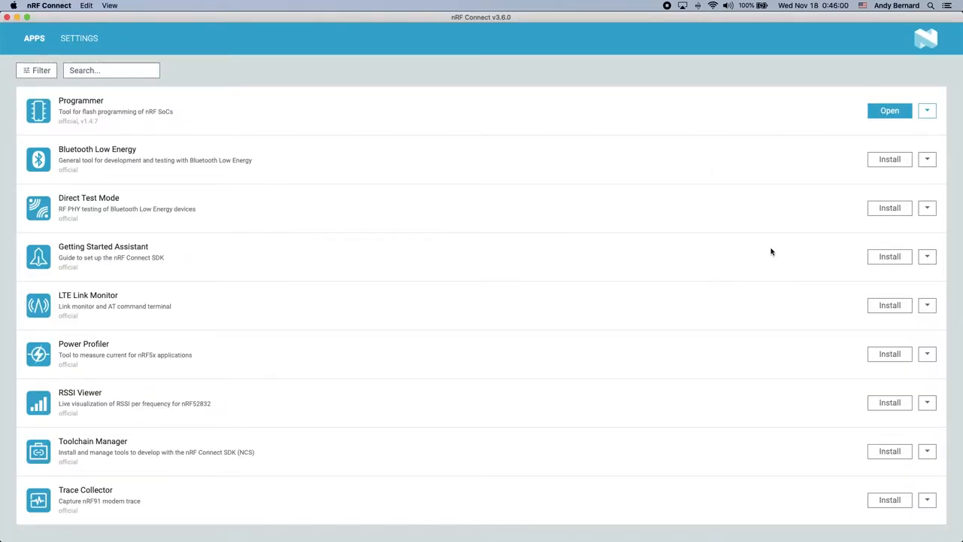
{"action": "mouse_move", "coordinate": [760, 190]}
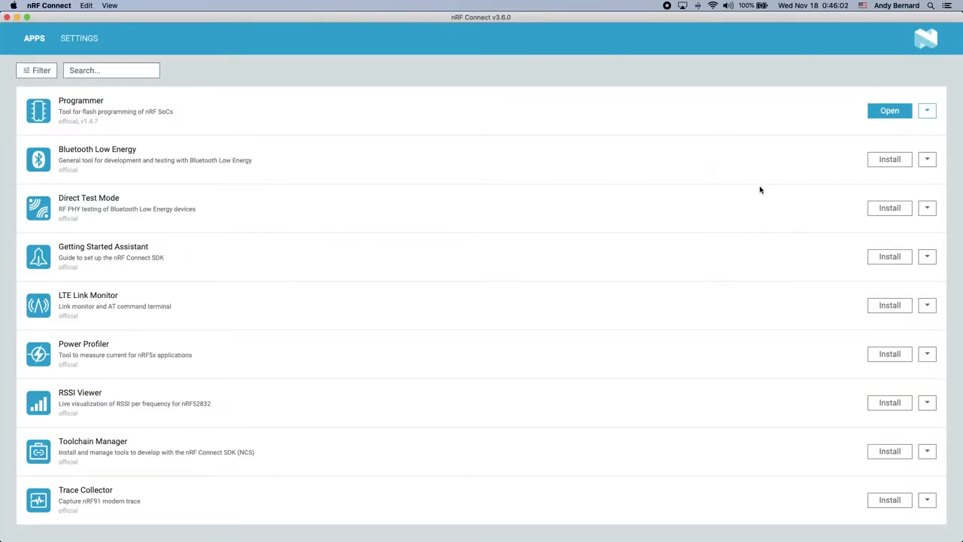
- Launch the Programmer app from the nRF Connect launcher
{"action": "left_click", "coordinate": [890, 110]}
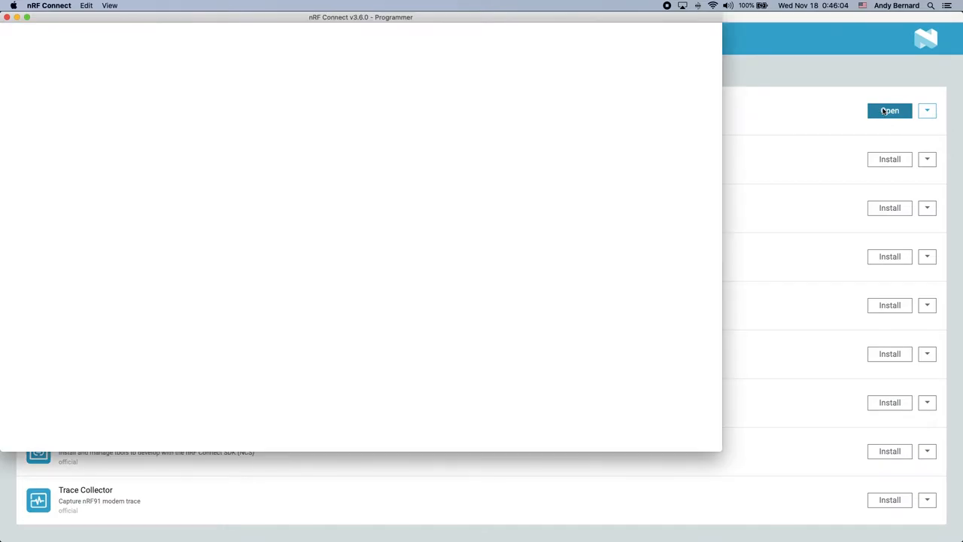
{"action": "left_click", "coordinate": [889, 111]}
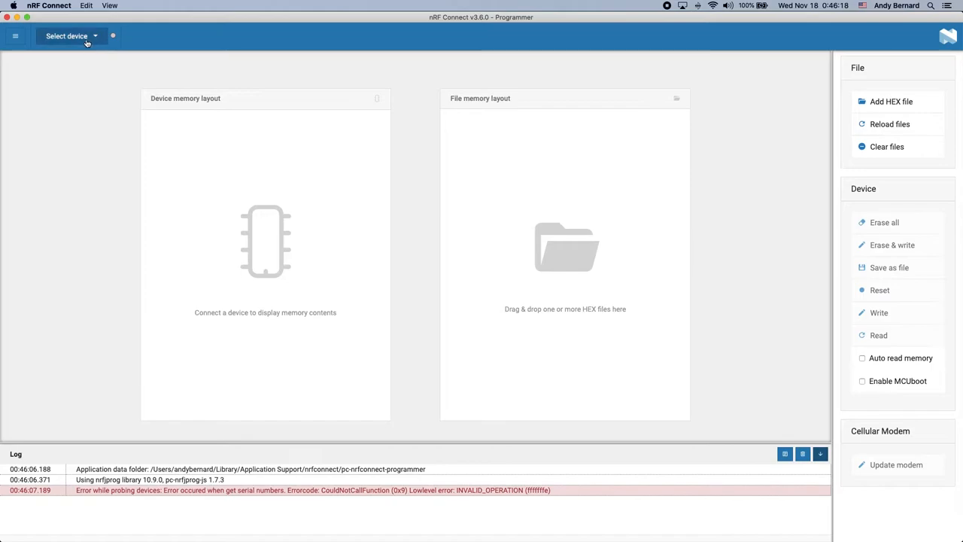
- Connect the attached nRF52840 dongle and load nrf52840-left.hex
{"action": "left_click", "coordinate": [68, 35]}
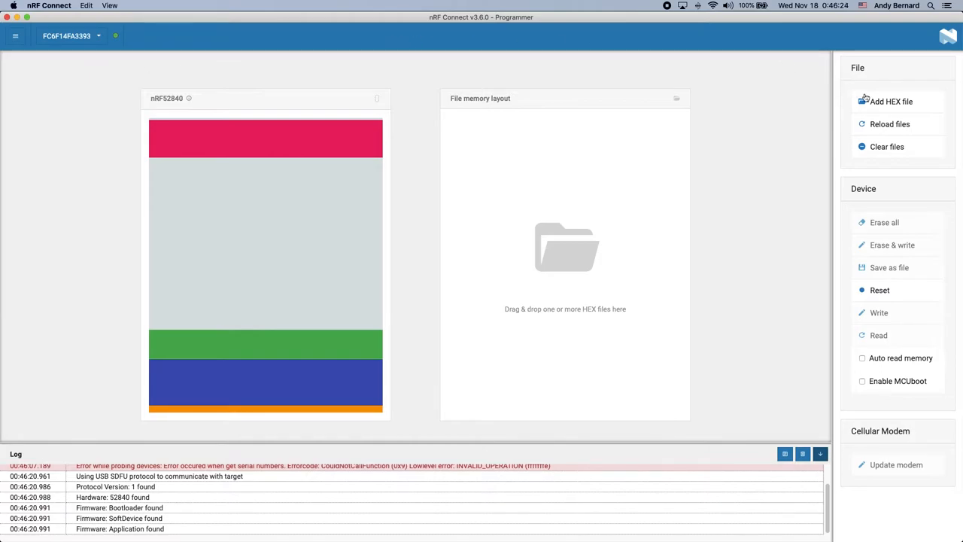
{"action": "left_click", "coordinate": [891, 101]}
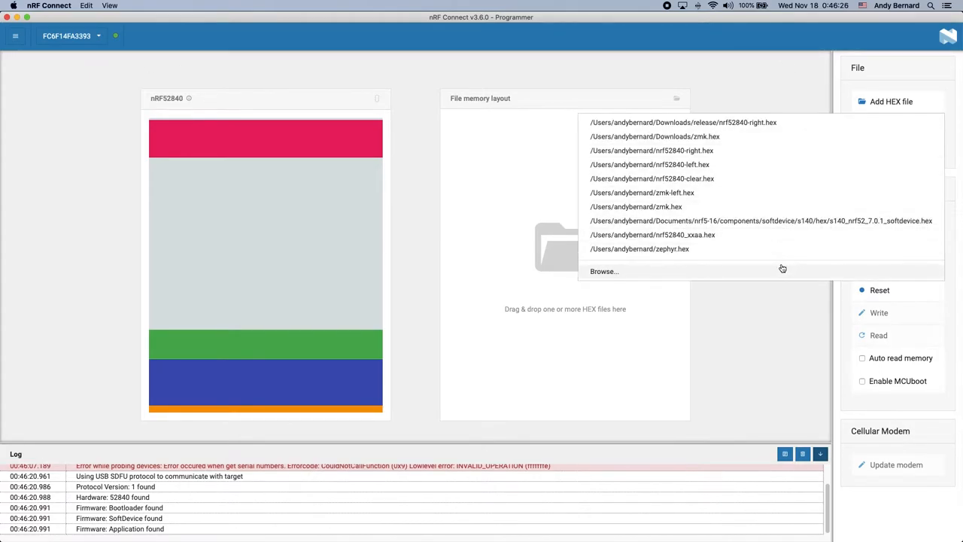
{"action": "left_click", "coordinate": [604, 271]}
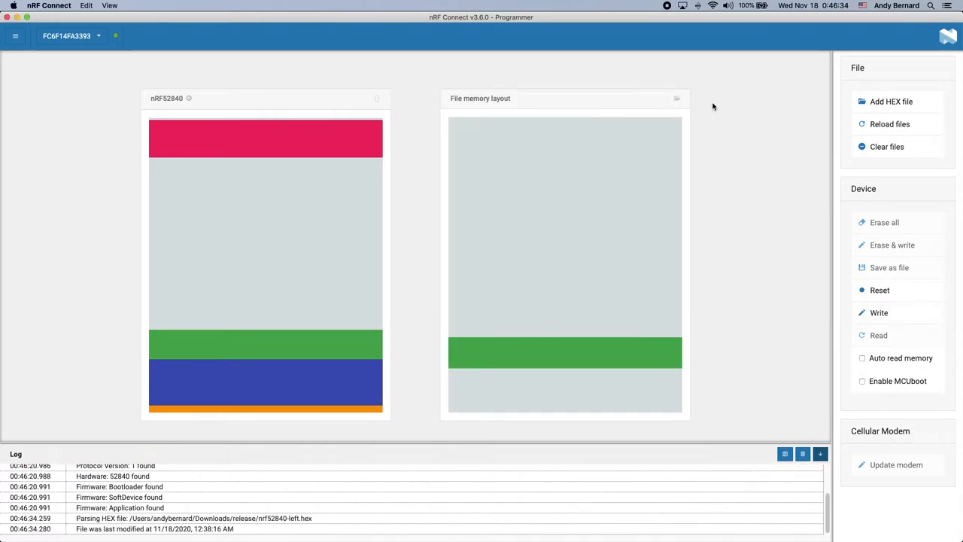
- Add s140_nrf52_7.2.0_softdevice.hex alongside the left-half firmware
{"action": "left_click", "coordinate": [891, 101]}
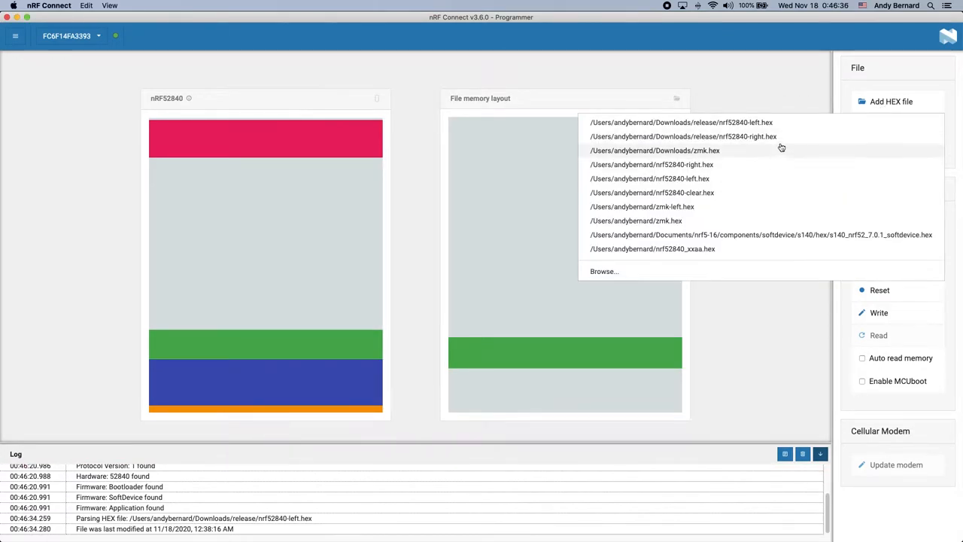
{"action": "left_click", "coordinate": [604, 271]}
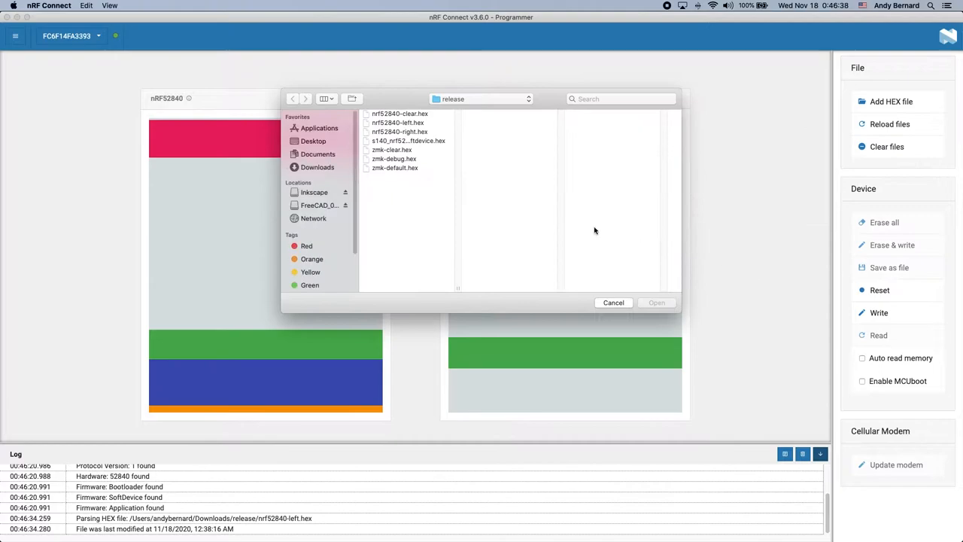
{"action": "left_click", "coordinate": [613, 301]}
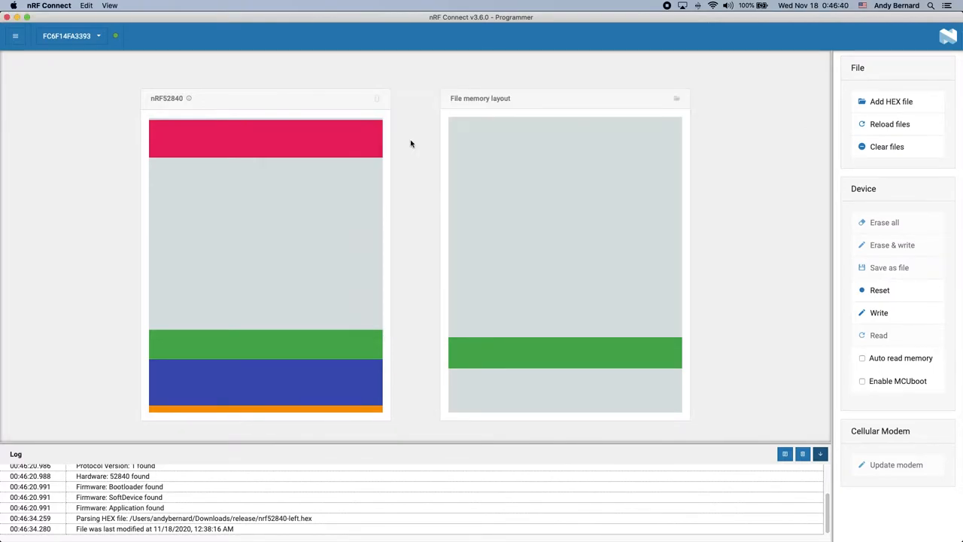
{"action": "mouse_move", "coordinate": [565, 343]}
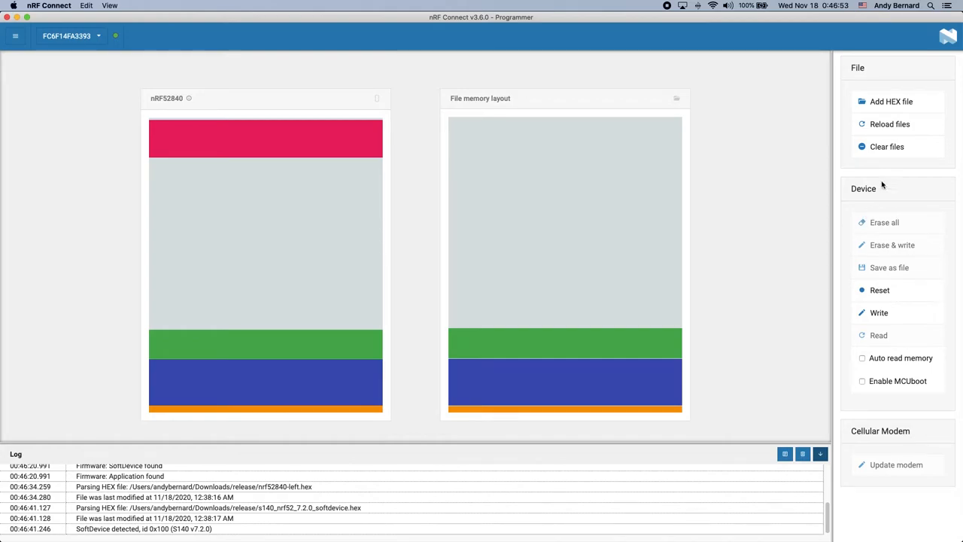
- Clear the loaded files and load nrf52840-right.hex instead
{"action": "left_click", "coordinate": [886, 146]}
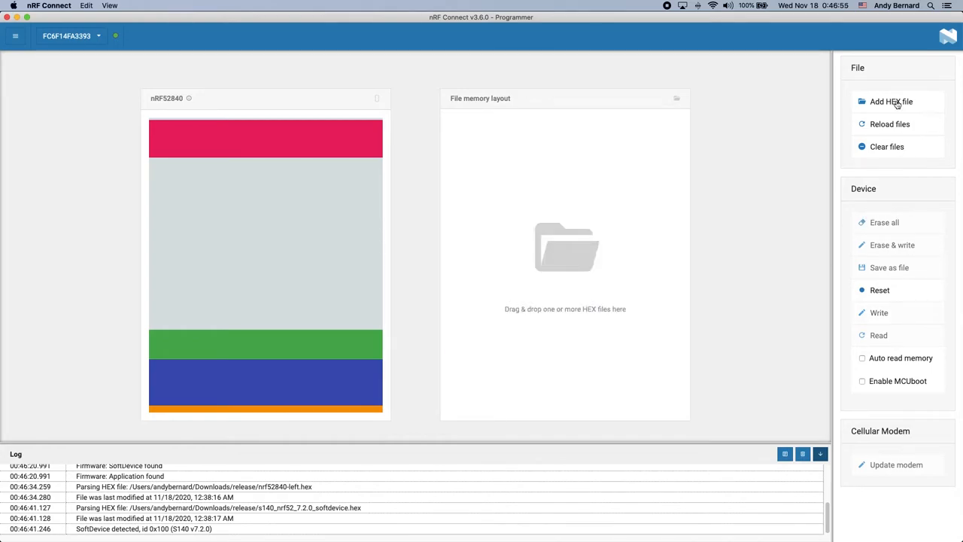
{"action": "left_click", "coordinate": [891, 102]}
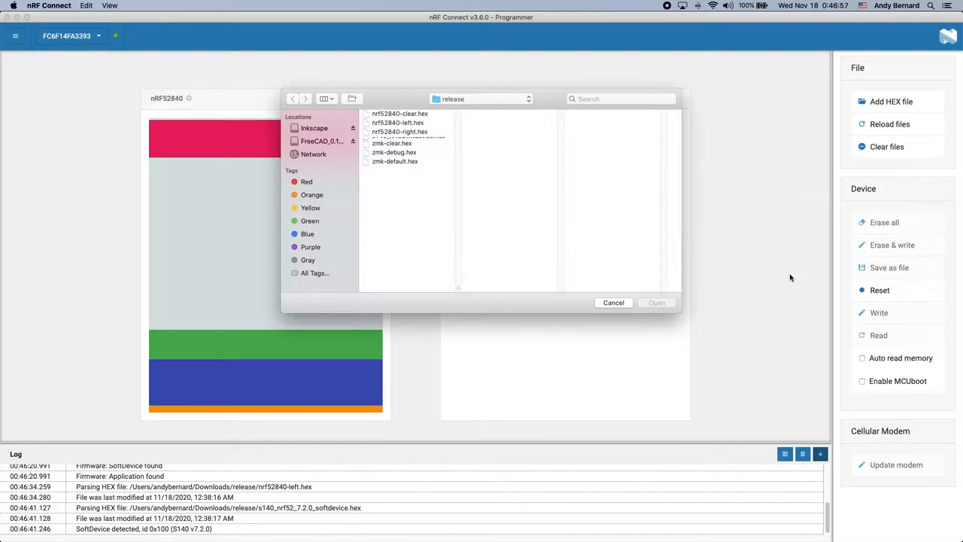
{"action": "left_click", "coordinate": [400, 132]}
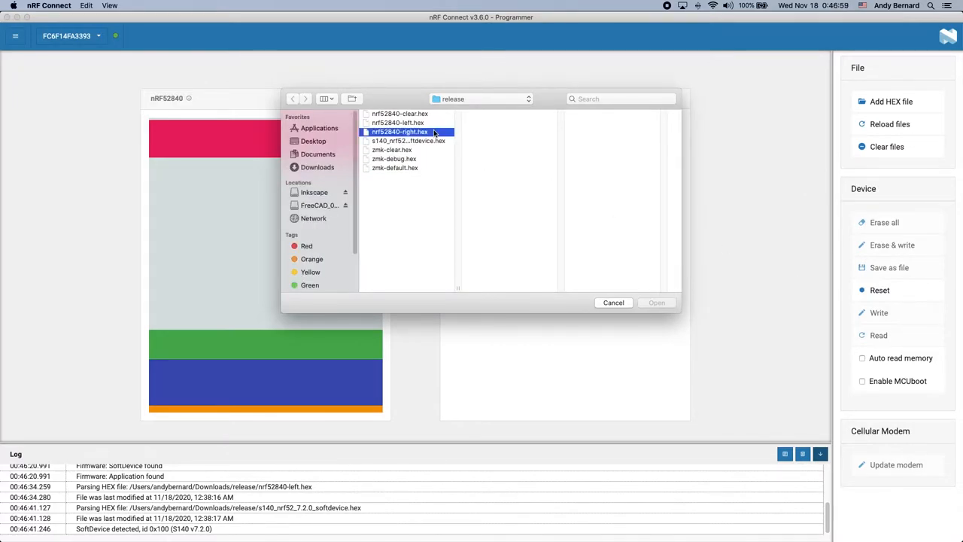
{"action": "left_click", "coordinate": [656, 302]}
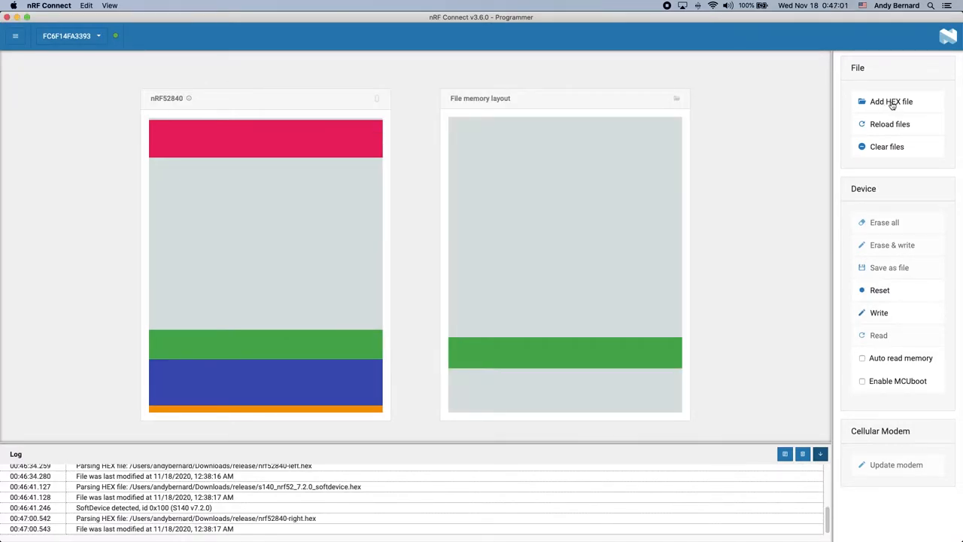
- Add the s140 SoftDevice HEX again from the recent files
{"action": "left_click", "coordinate": [892, 101]}
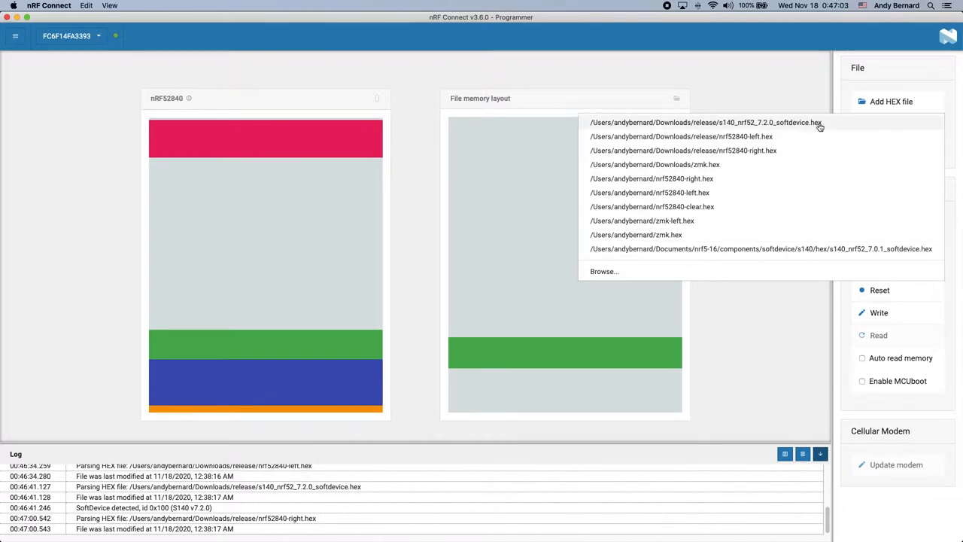
{"action": "left_click", "coordinate": [705, 122]}
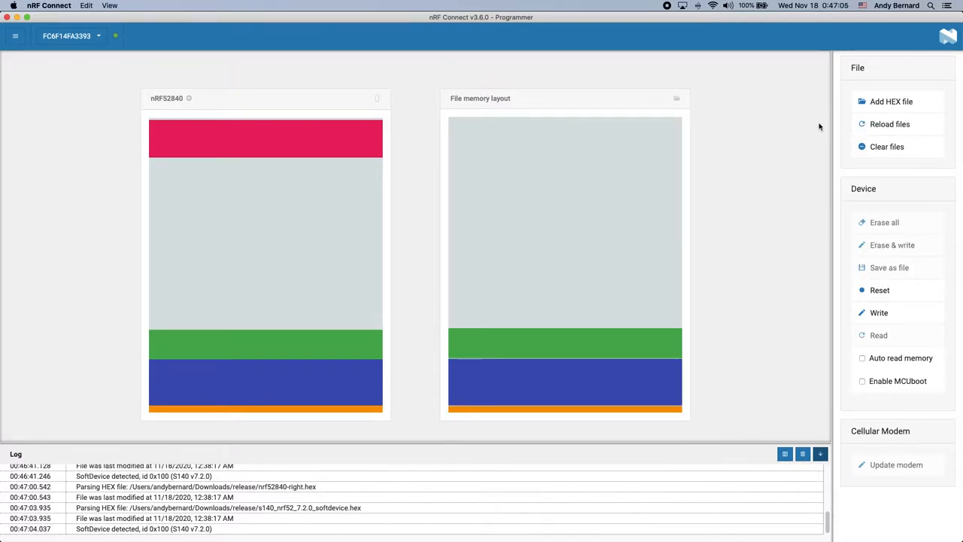
{"action": "mouse_move", "coordinate": [896, 204]}
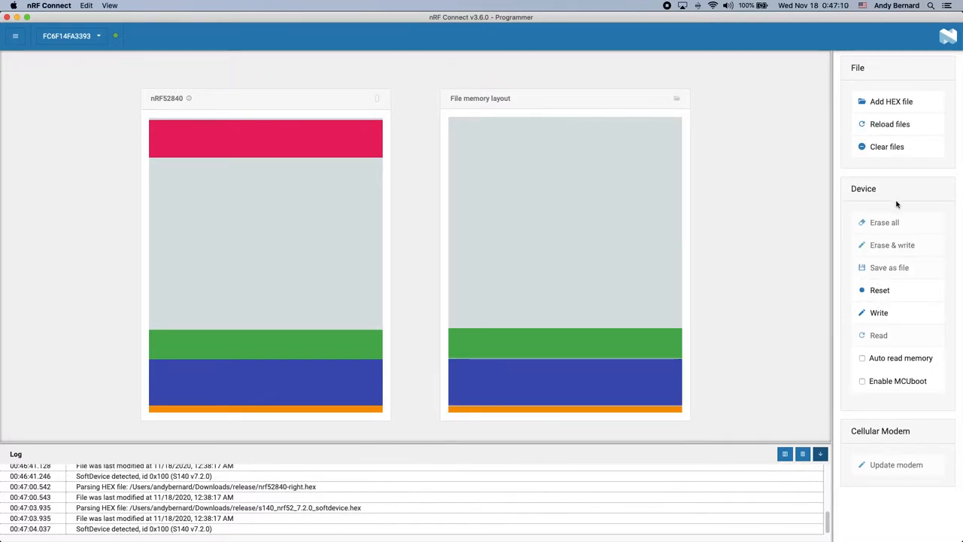
- Clear the loaded files and load zmk-default.hex from the release folder
{"action": "left_click", "coordinate": [887, 147]}
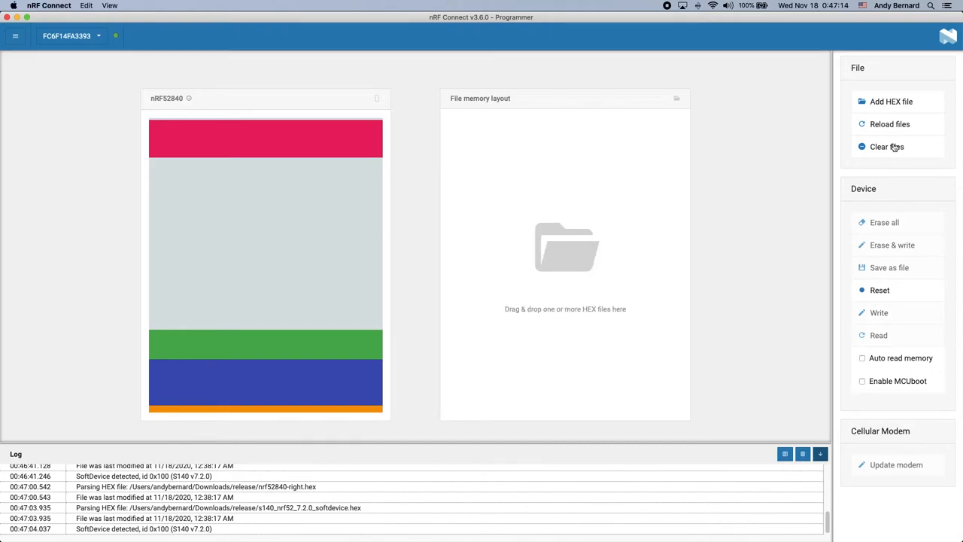
{"action": "mouse_move", "coordinate": [894, 121]}
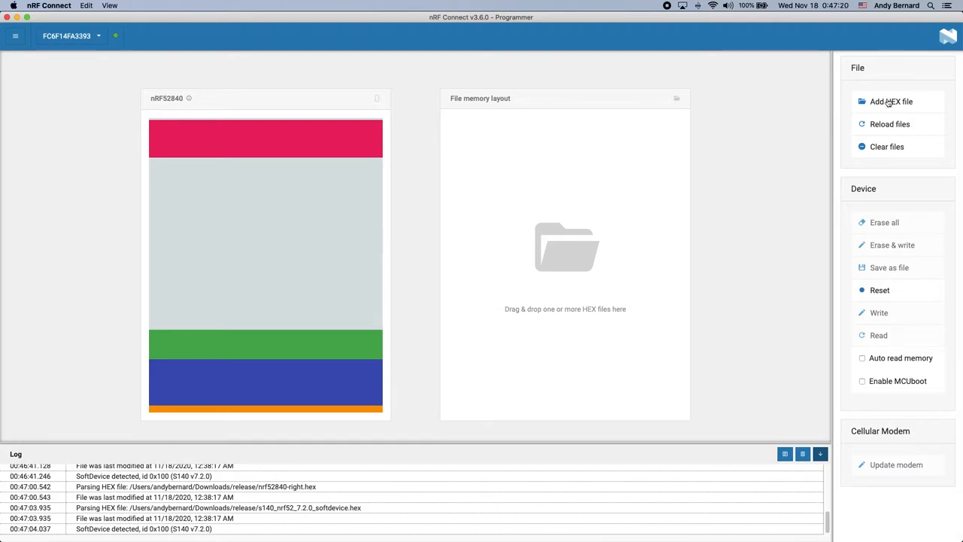
{"action": "left_click", "coordinate": [891, 102]}
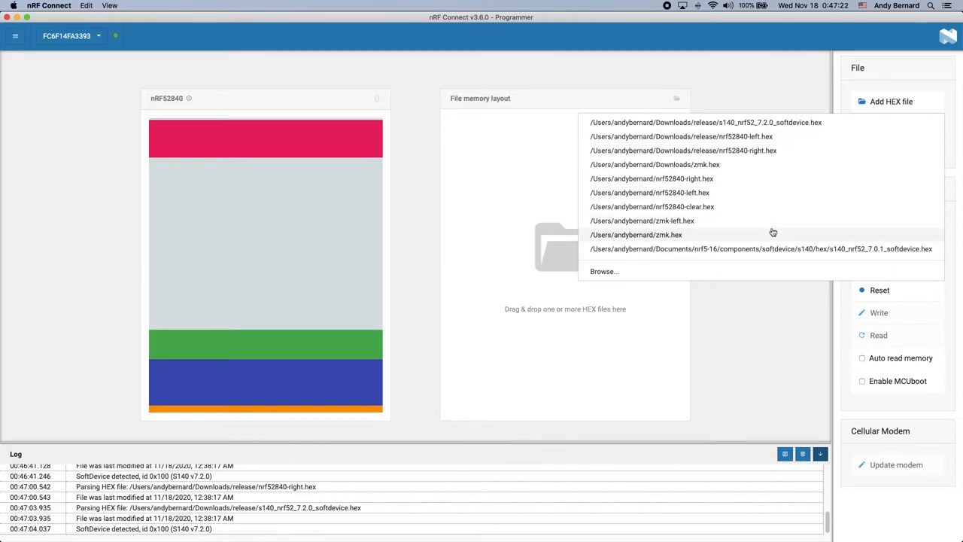
{"action": "left_click", "coordinate": [604, 271]}
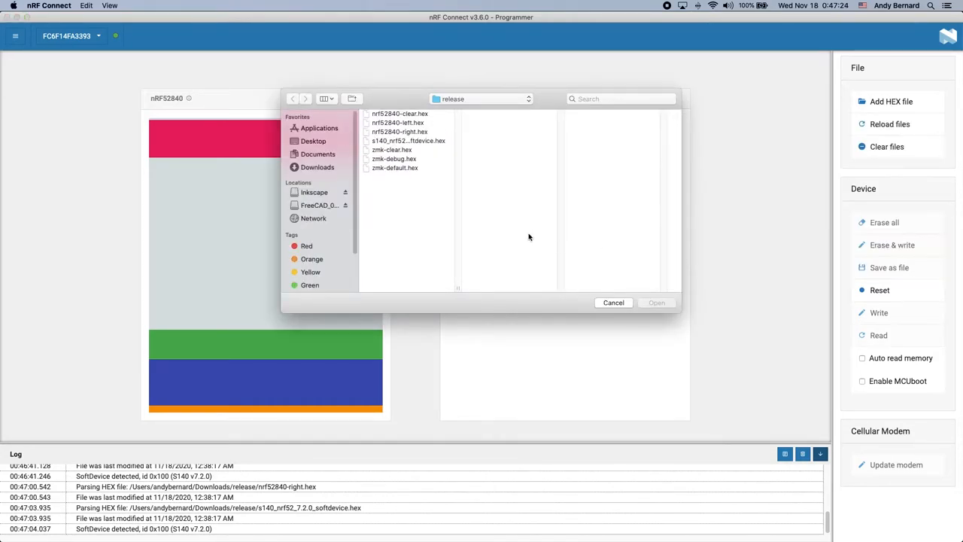
{"action": "mouse_move", "coordinate": [424, 179]}
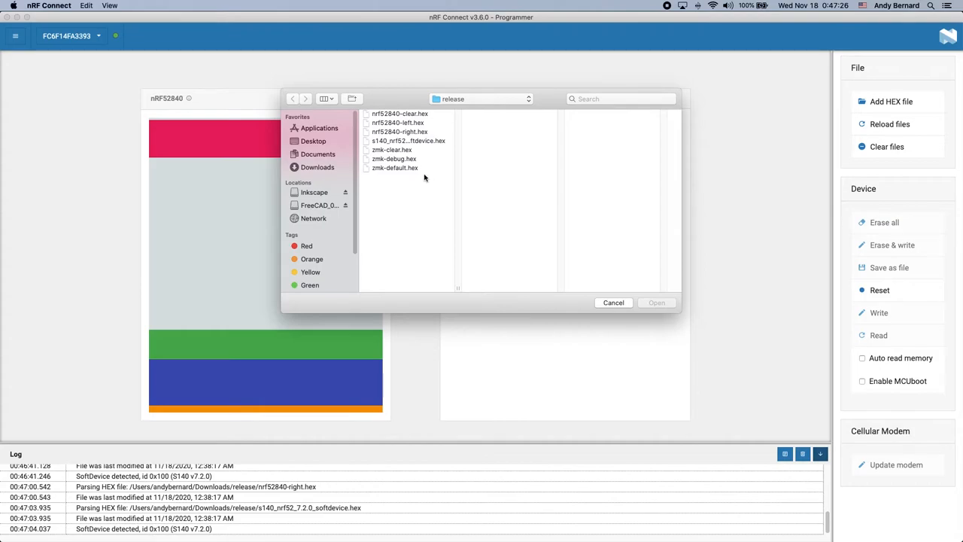
{"action": "mouse_move", "coordinate": [414, 170]}
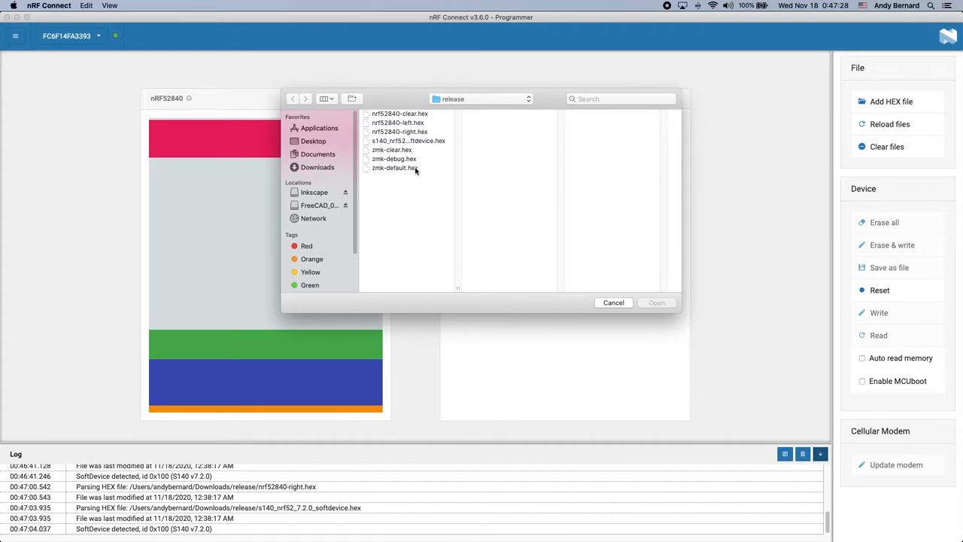
{"action": "left_click", "coordinate": [613, 303]}
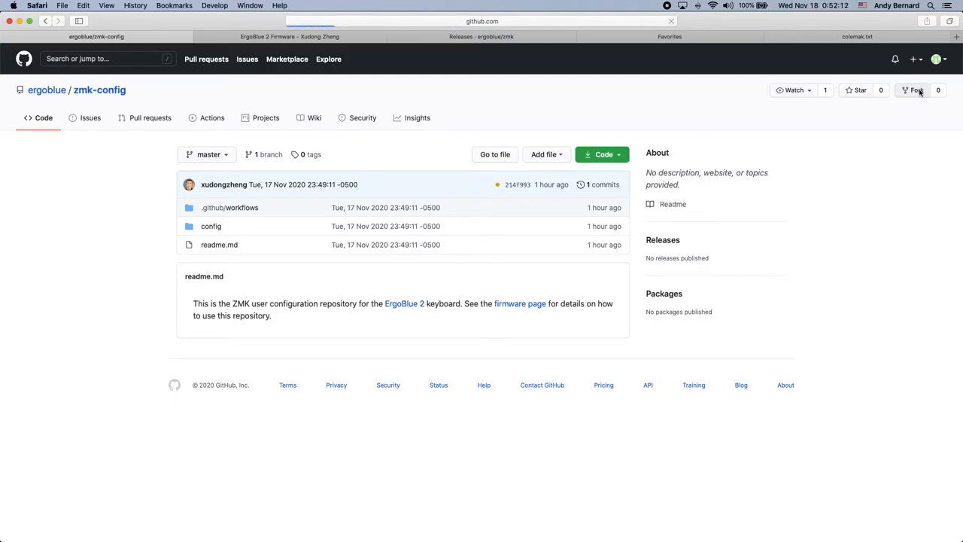
- Fork ergoblue/zmk-config, enable workflows on the fork, and view its config folder
{"action": "left_click", "coordinate": [917, 90]}
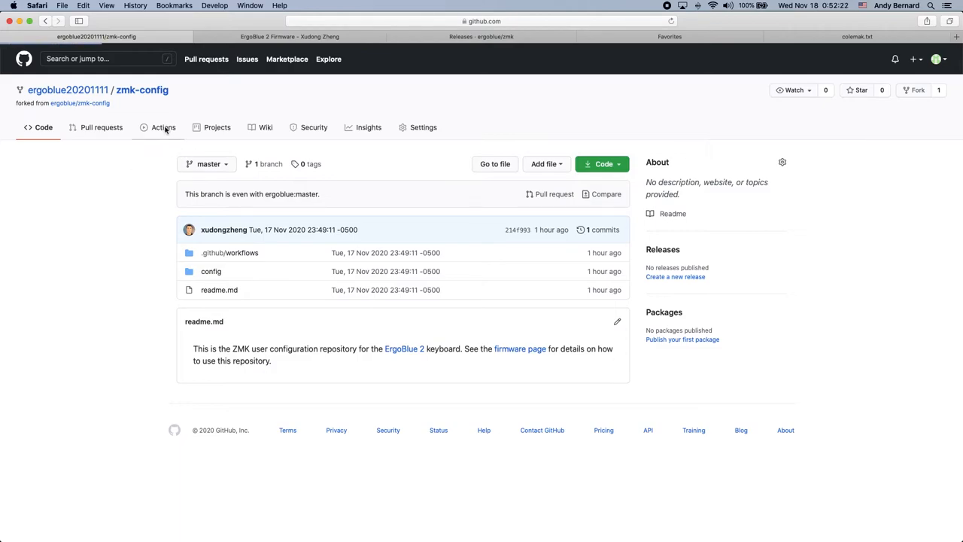
{"action": "left_click", "coordinate": [163, 128]}
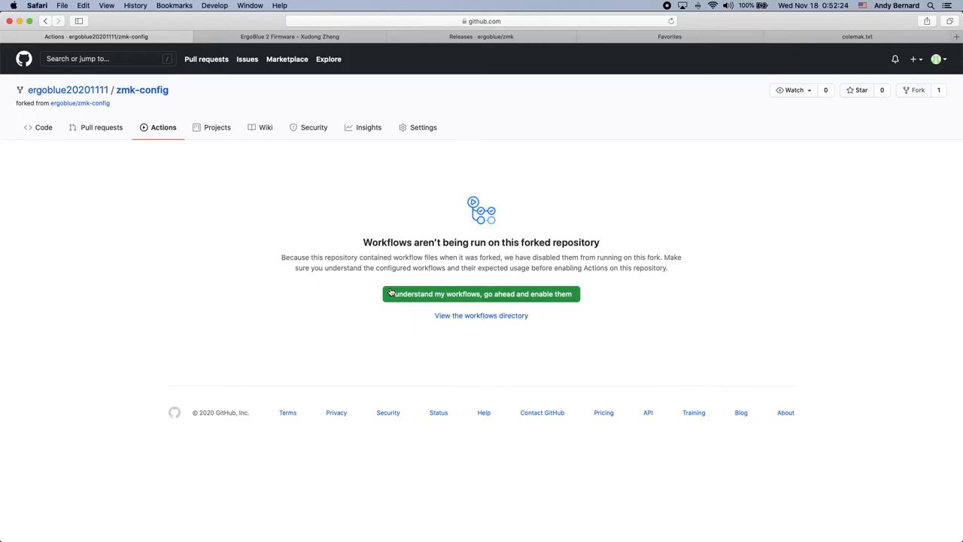
{"action": "left_click", "coordinate": [481, 294]}
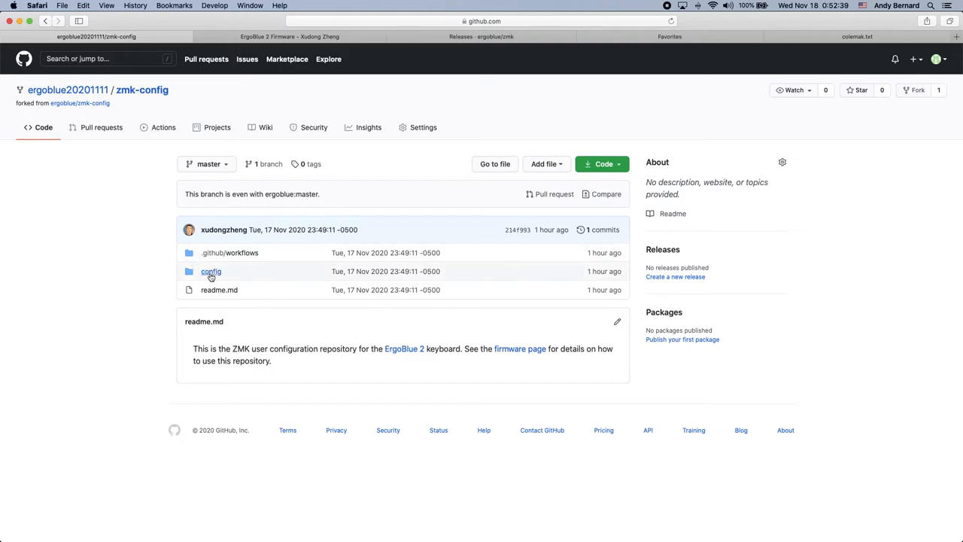
{"action": "left_click", "coordinate": [210, 271]}
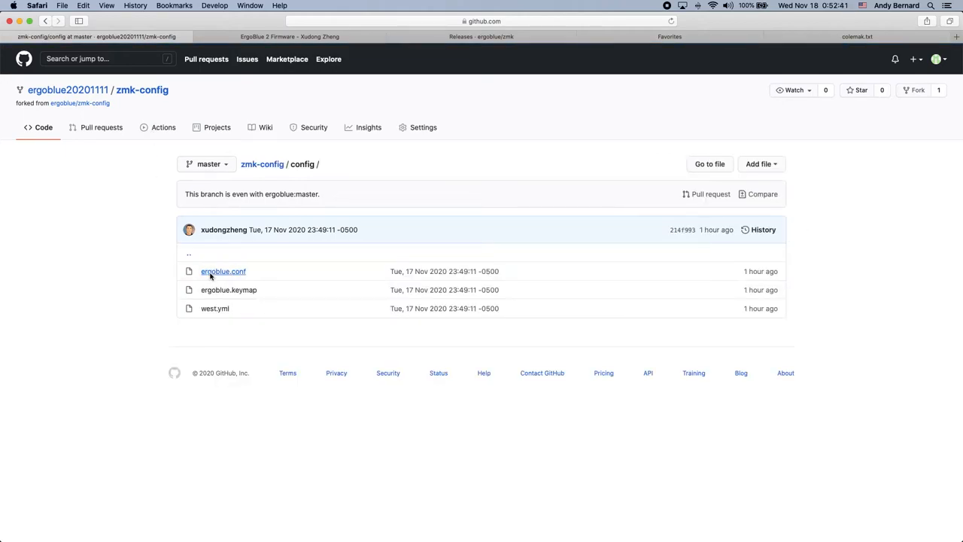
{"action": "mouse_move", "coordinate": [229, 290]}
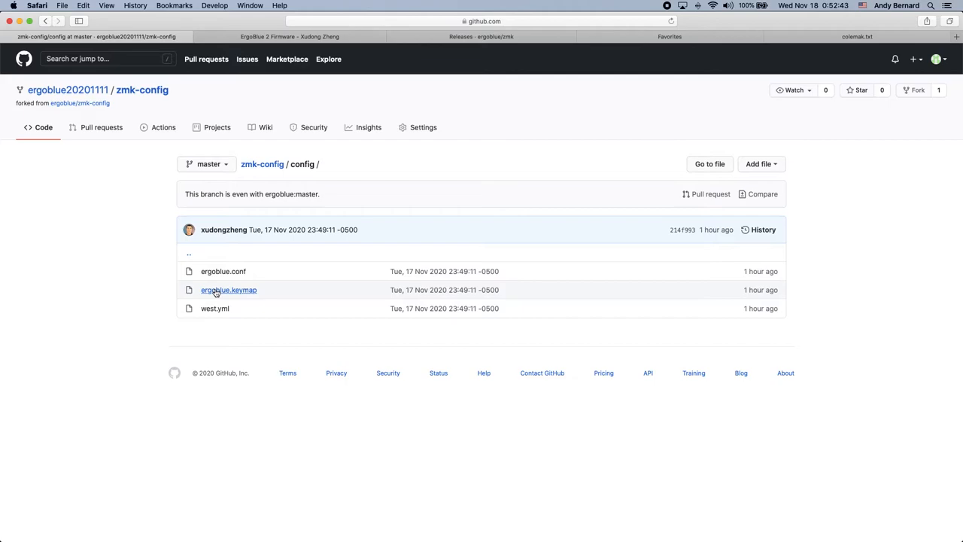
- View the ergoblue.keymap file in the fork's config folder
{"action": "left_click", "coordinate": [229, 290]}
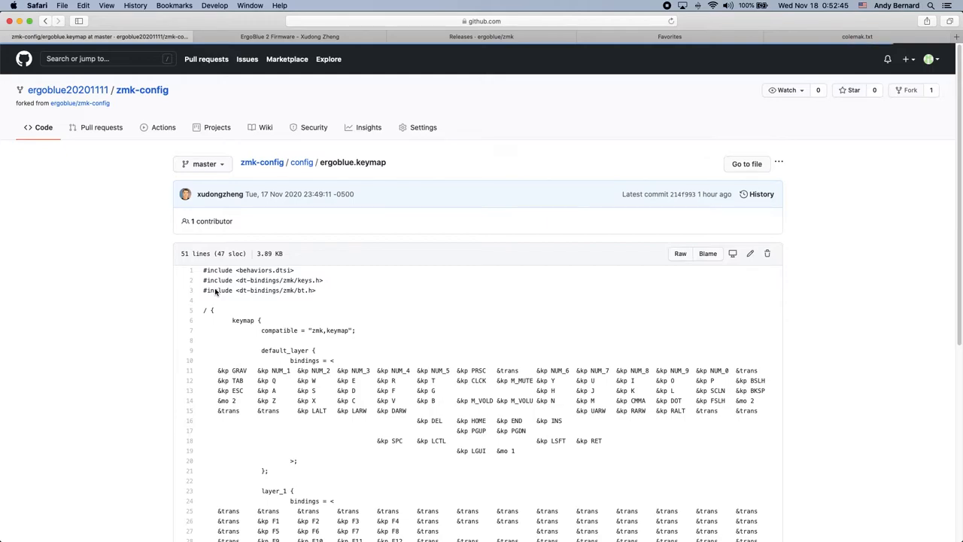
{"action": "mouse_move", "coordinate": [242, 289]}
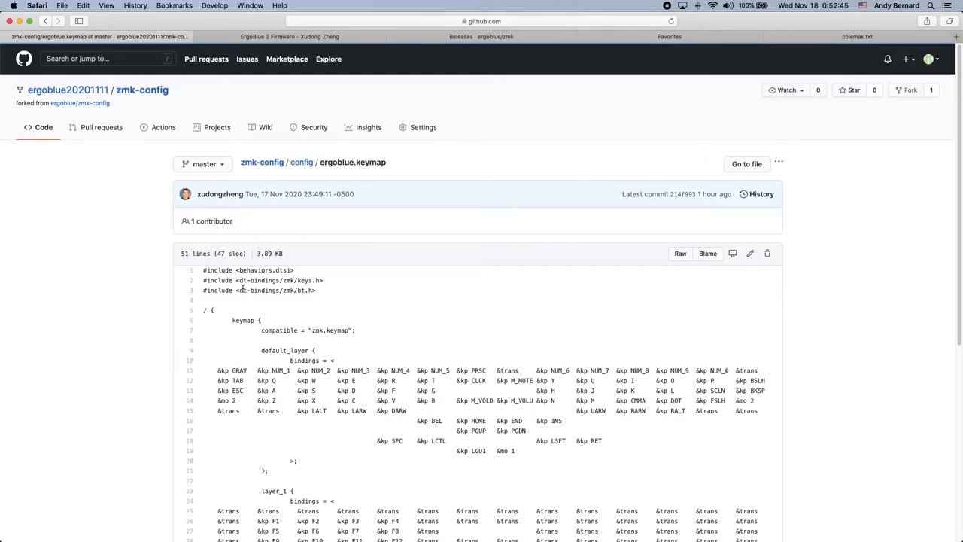
{"action": "mouse_move", "coordinate": [749, 253]}
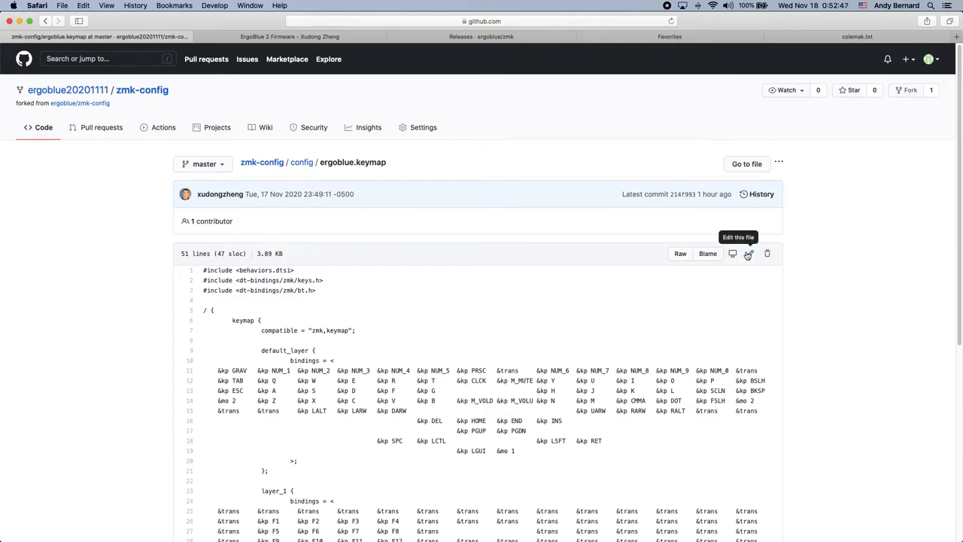
- Edit ergoblue.keymap and copy the Colemak key rows from colemak.txt over the default layer
{"action": "left_click", "coordinate": [748, 253]}
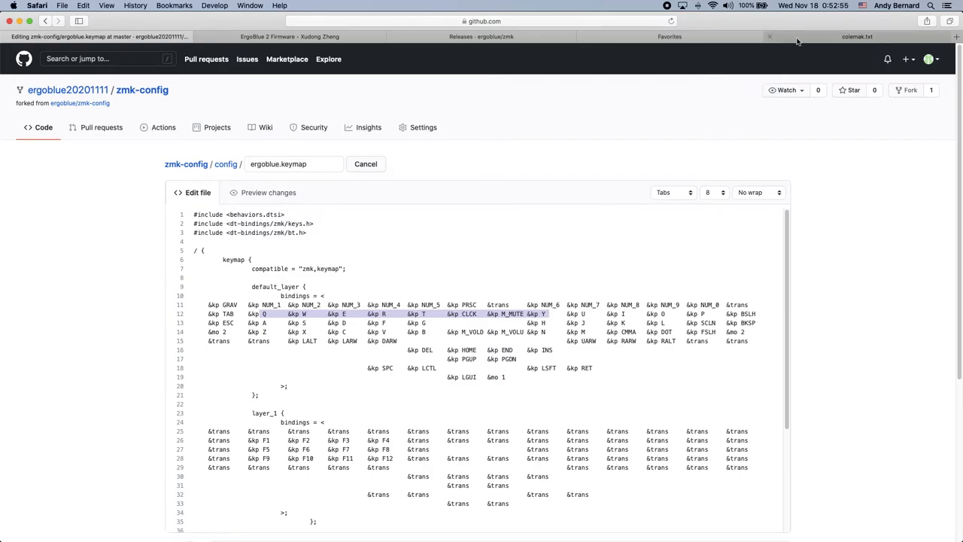
{"action": "left_click", "coordinate": [857, 36]}
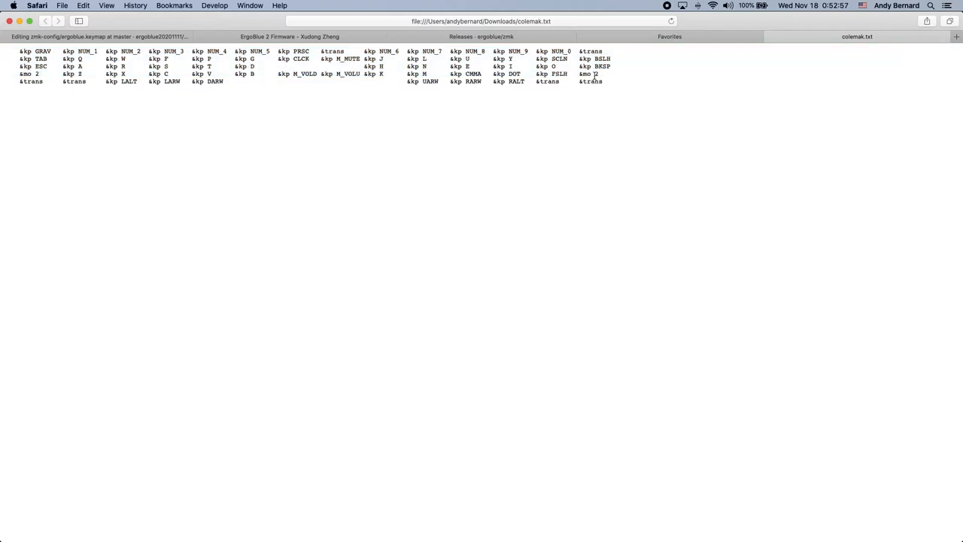
{"action": "left_click_drag", "start_coordinate": [175, 64], "coordinate": [594, 74]}
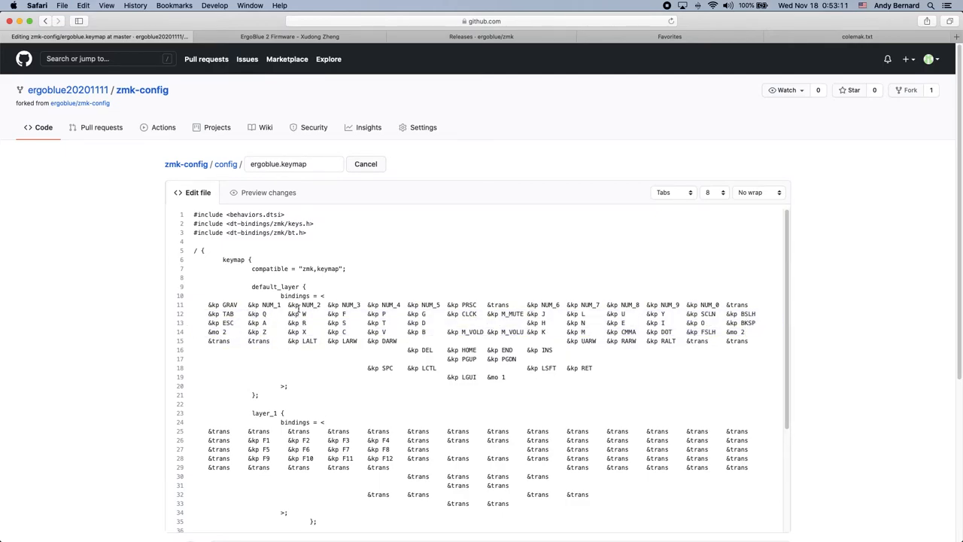
- Commit the Colemak keymap change to master
{"action": "scroll", "scroll_direction": "down", "scroll_amount": 3}
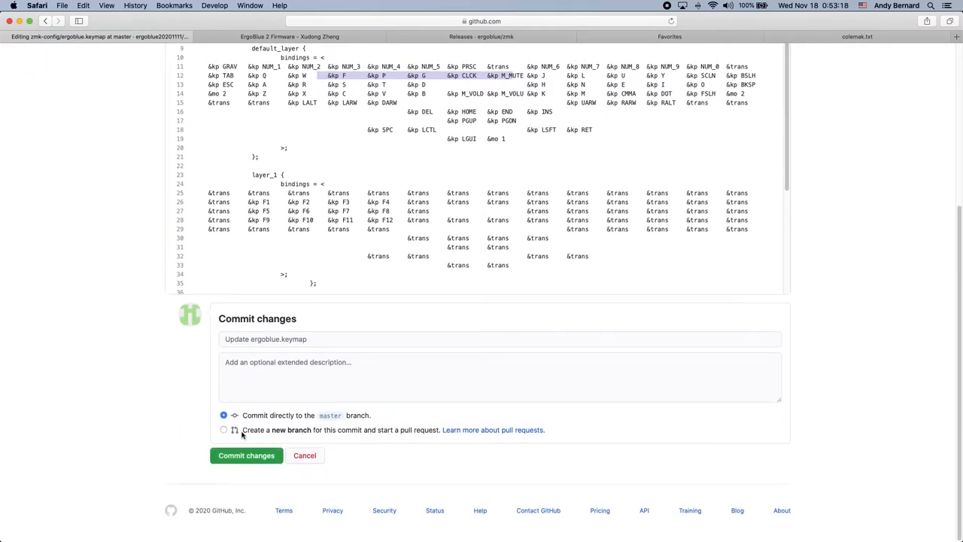
{"action": "left_click", "coordinate": [246, 455]}
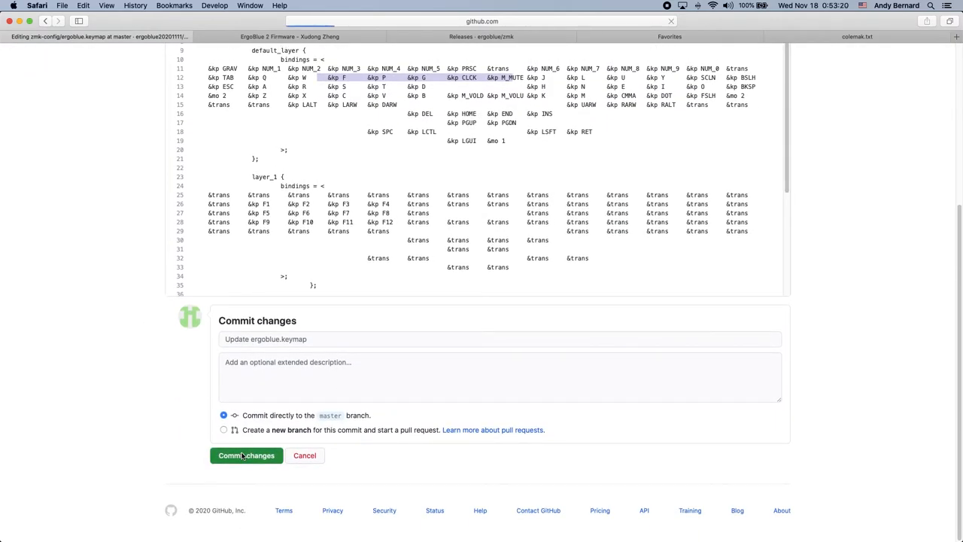
{"action": "left_click", "coordinate": [246, 455]}
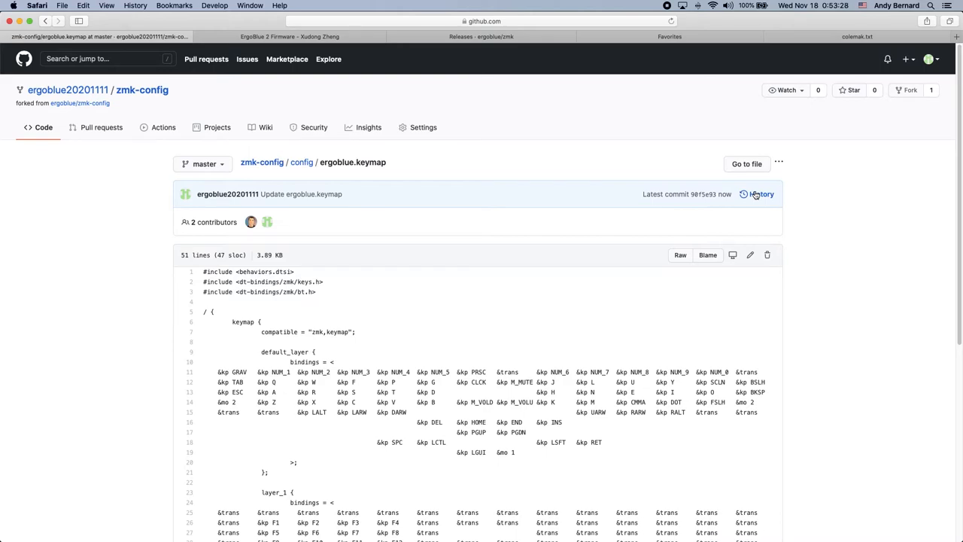
- View the keymap's commit history and the new commit's Build Test run
{"action": "left_click", "coordinate": [761, 194]}
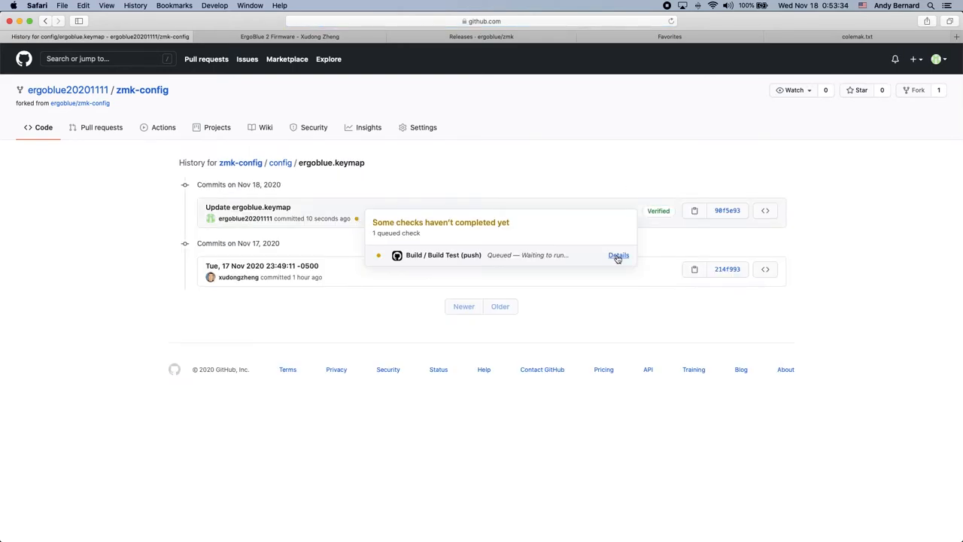
{"action": "left_click", "coordinate": [618, 255]}
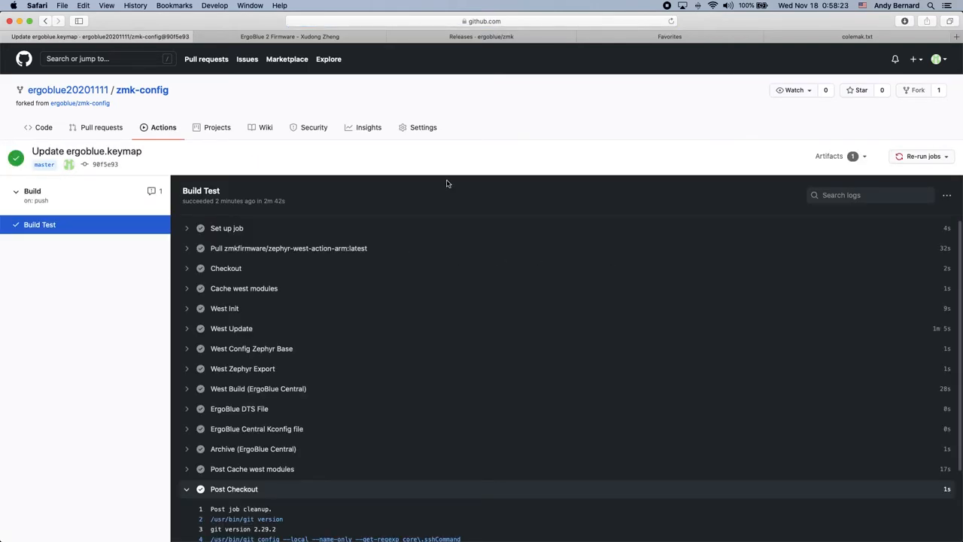
- Download the build's firmware artifact to get zmk.hex in Downloads
{"action": "left_click", "coordinate": [829, 156]}
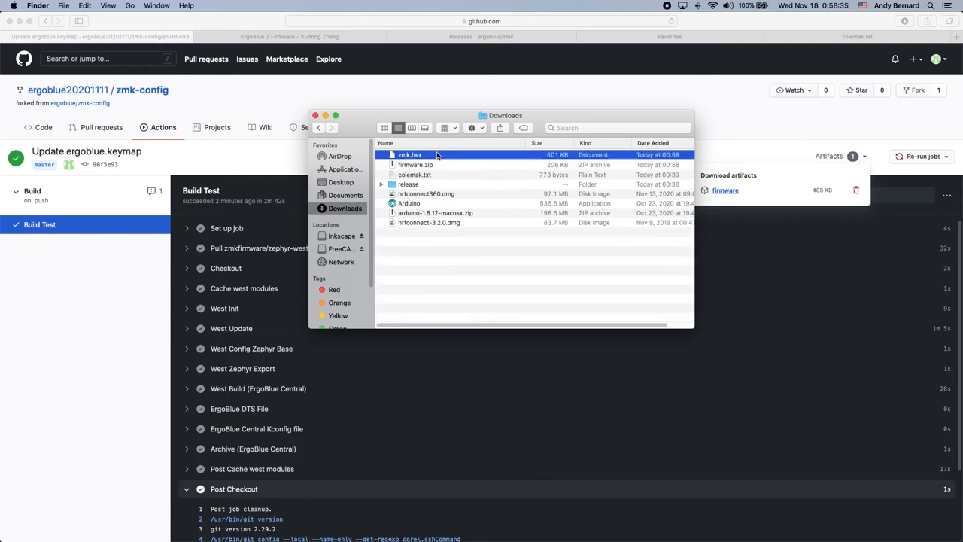
{"action": "mouse_move", "coordinate": [608, 438]}
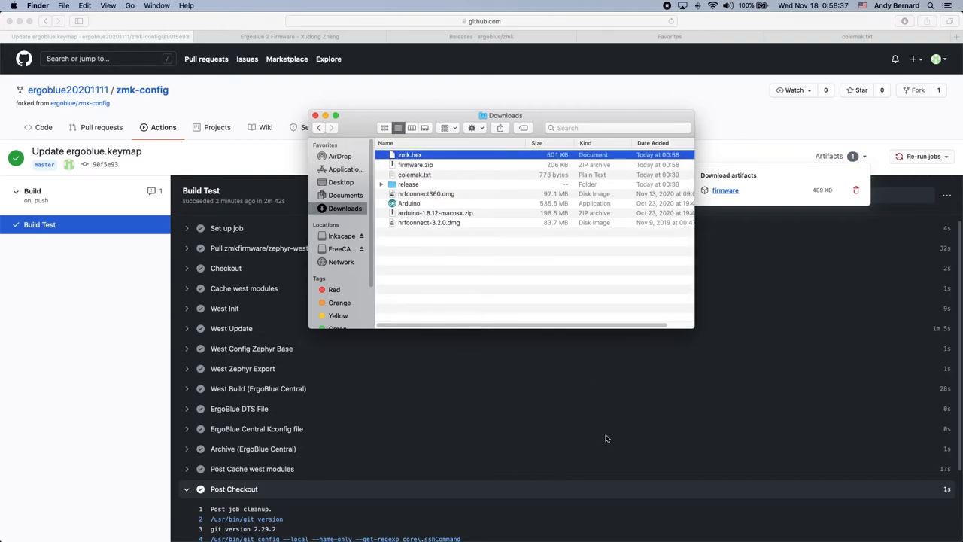
{"action": "mouse_move", "coordinate": [716, 432]}
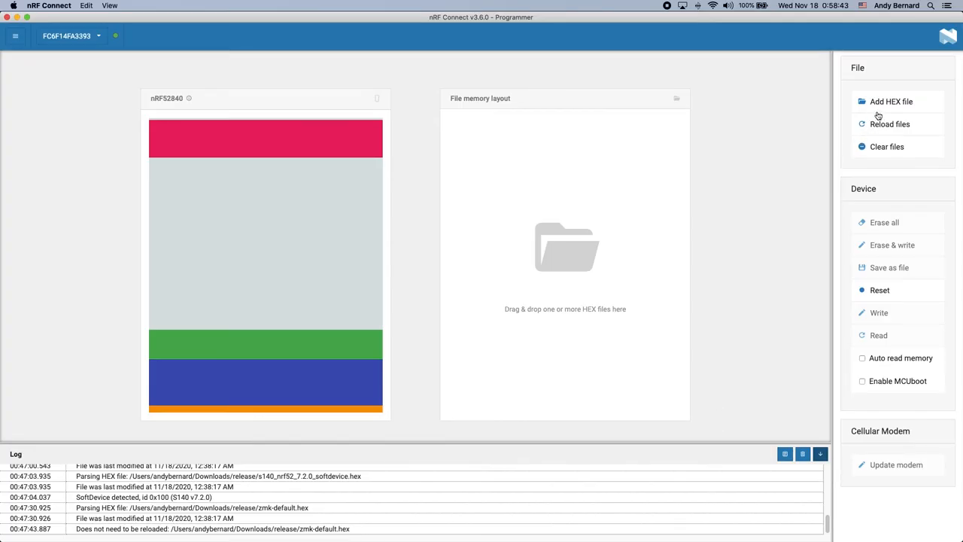
- Load the newly built Downloads/zmk.hex into the Programmer
{"action": "left_click", "coordinate": [891, 102]}
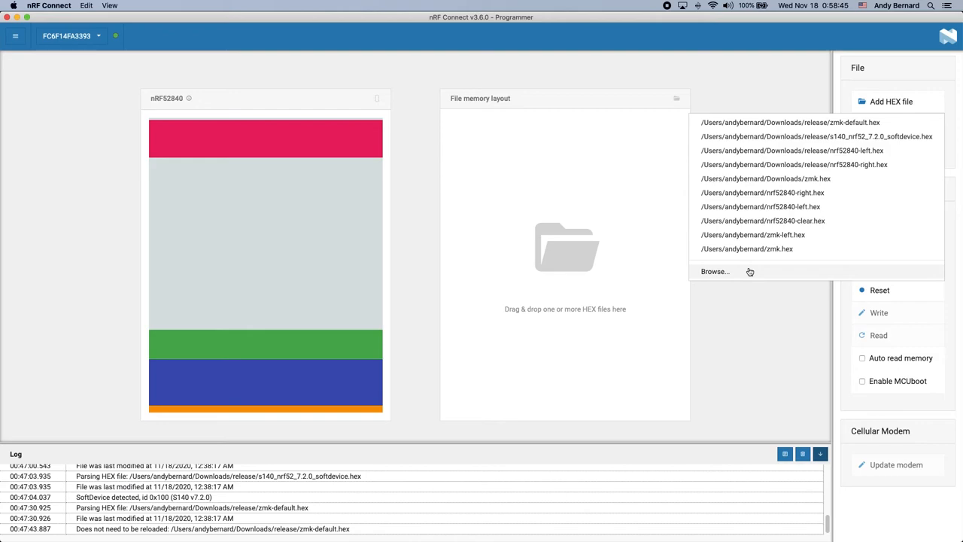
{"action": "left_click", "coordinate": [714, 272]}
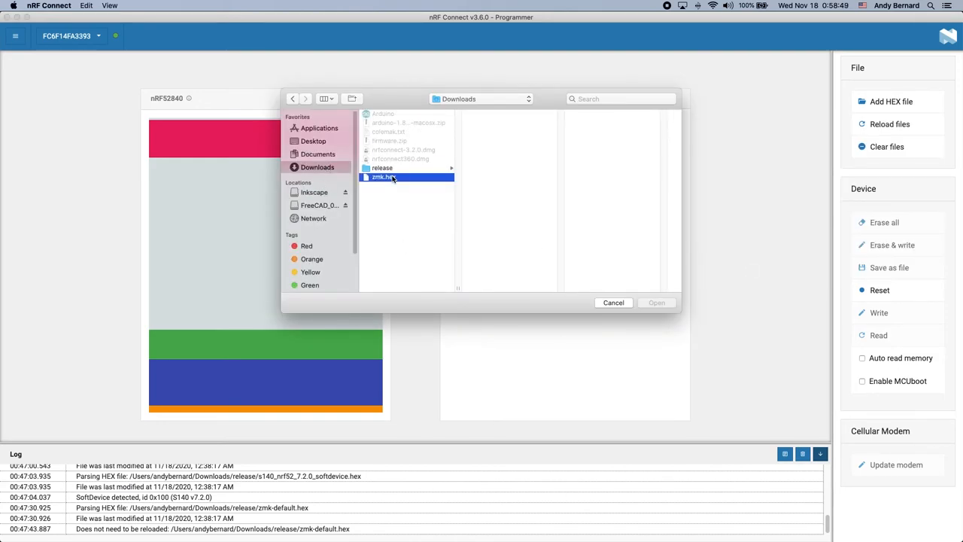
{"action": "left_click", "coordinate": [656, 301]}
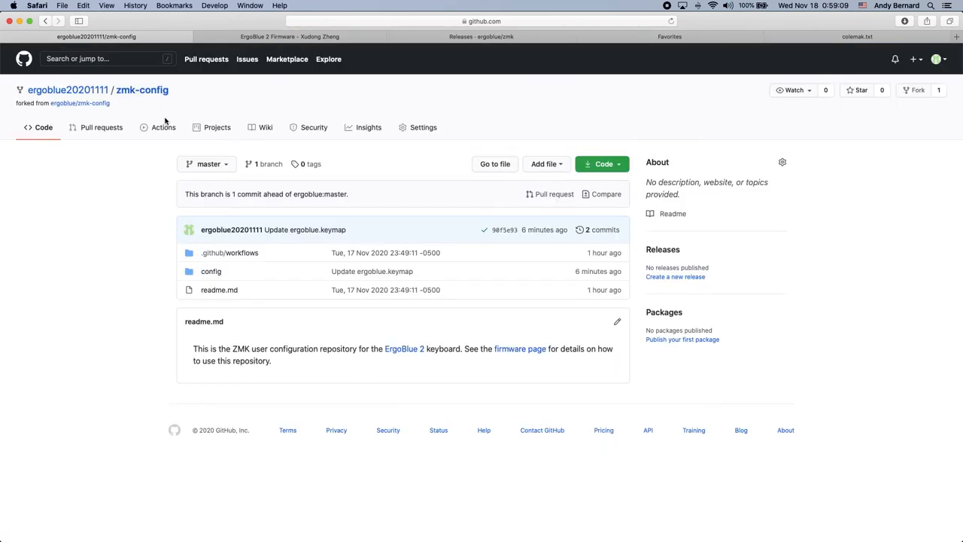
- Navigate to config/ergoblue.conf in the fork and start editing the empty file
{"action": "left_click", "coordinate": [211, 271]}
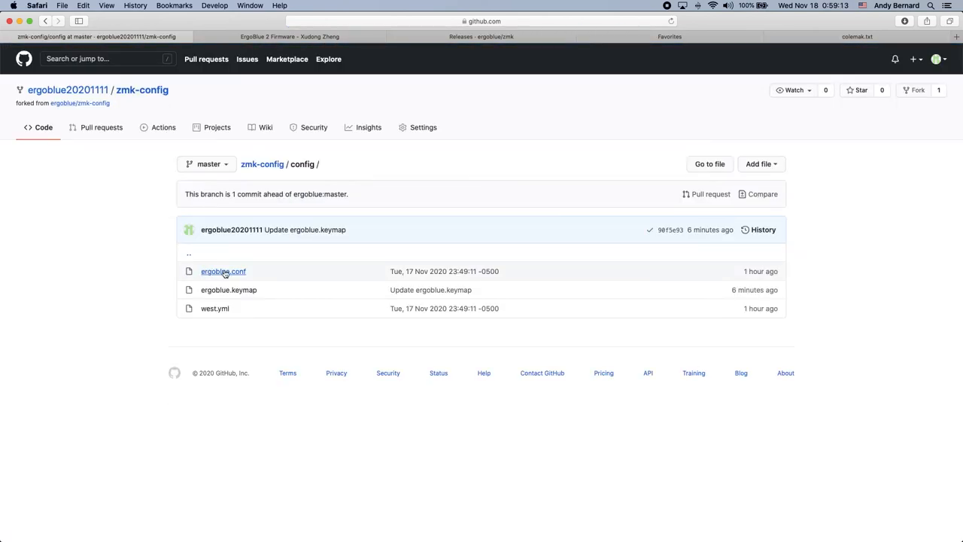
{"action": "left_click", "coordinate": [222, 271]}
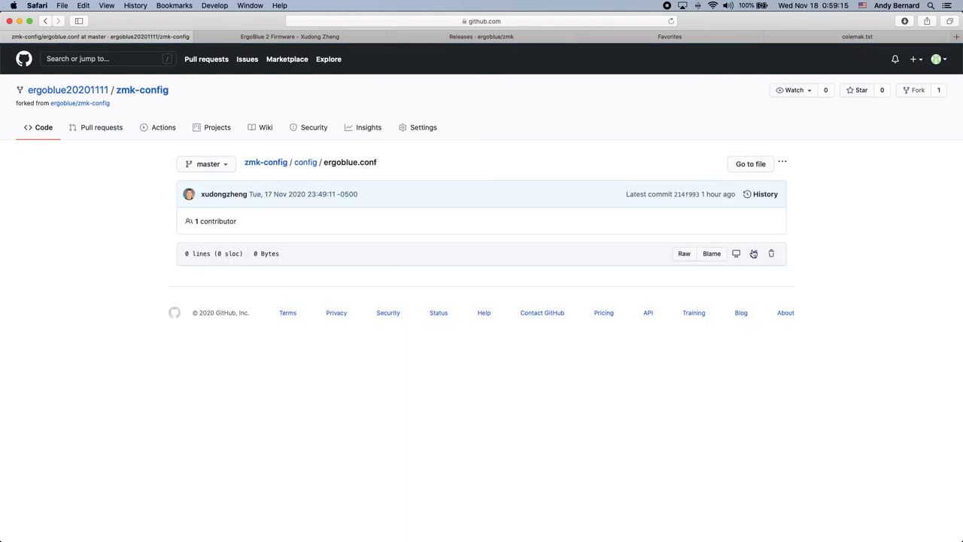
{"action": "left_click", "coordinate": [753, 254]}
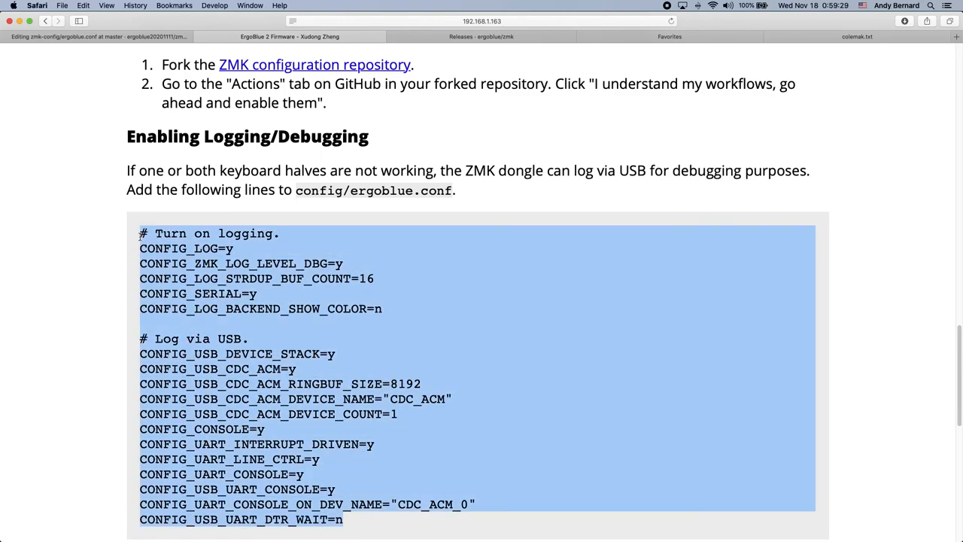
{"action": "mouse_move", "coordinate": [95, 82]}
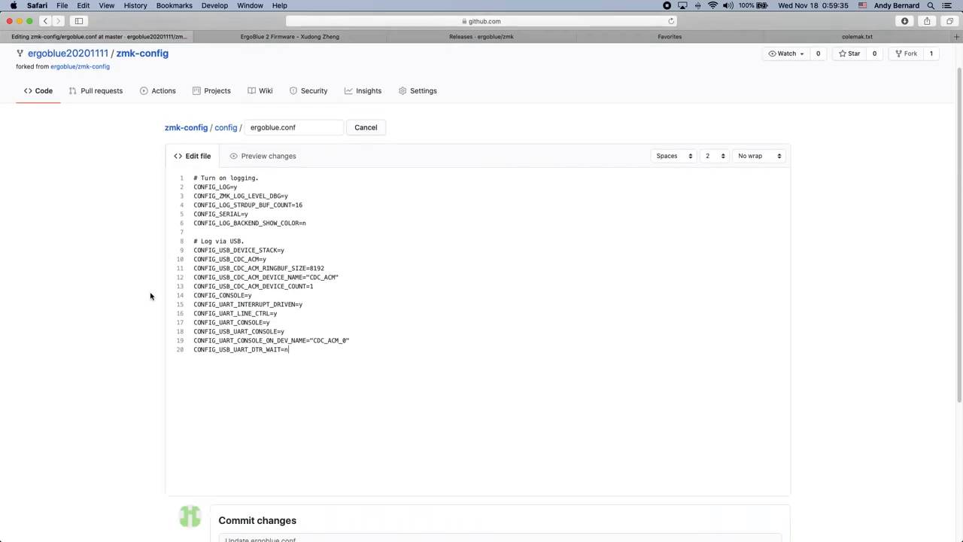
- Commit the pasted logging and USB debugging lines to master and show ergoblue.conf's history
{"action": "scroll", "scroll_direction": "down", "scroll_amount": 3}
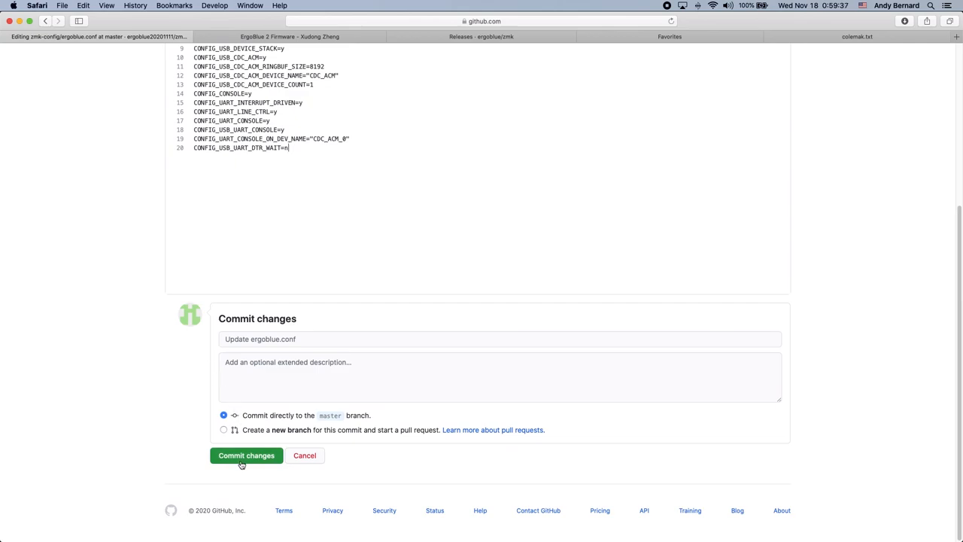
{"action": "left_click", "coordinate": [246, 455]}
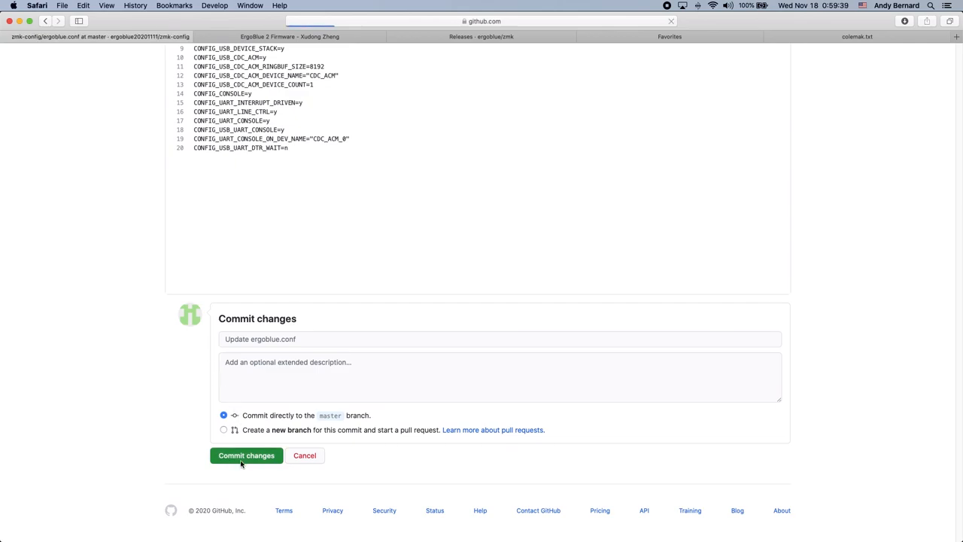
{"action": "left_click", "coordinate": [246, 455]}
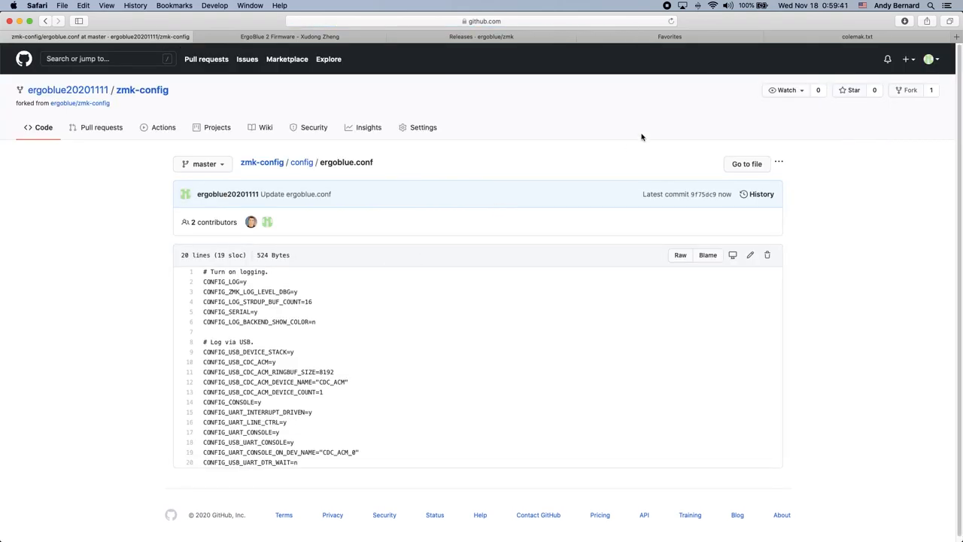
{"action": "left_click", "coordinate": [761, 194]}
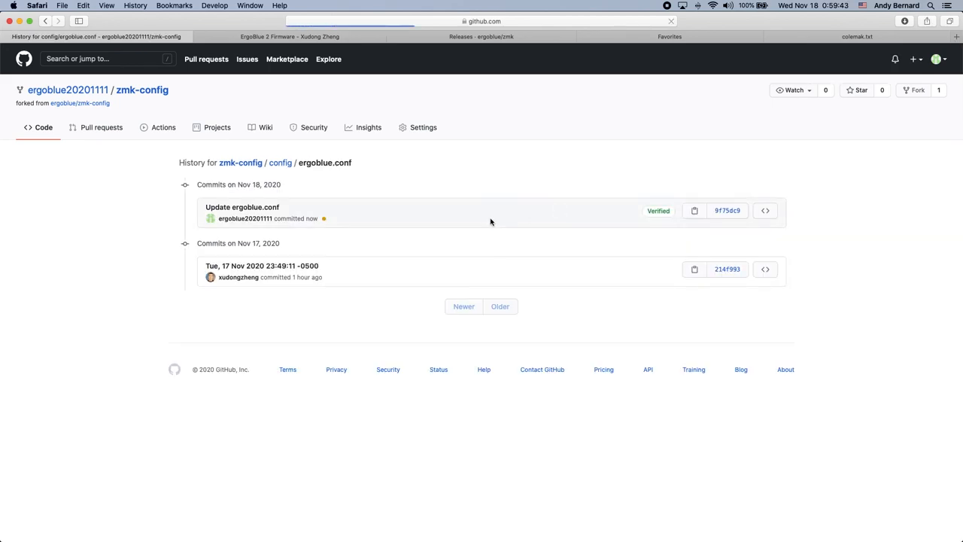